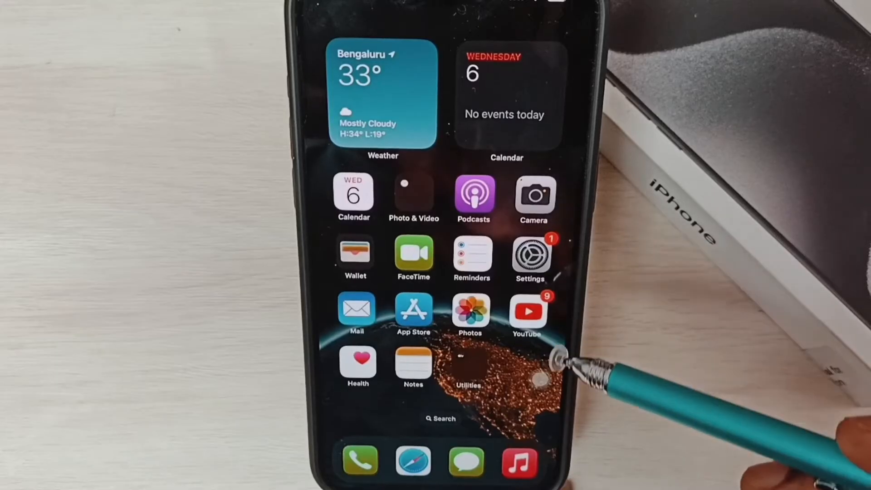
{"action": "mouse_move", "coordinate": [561, 322]}
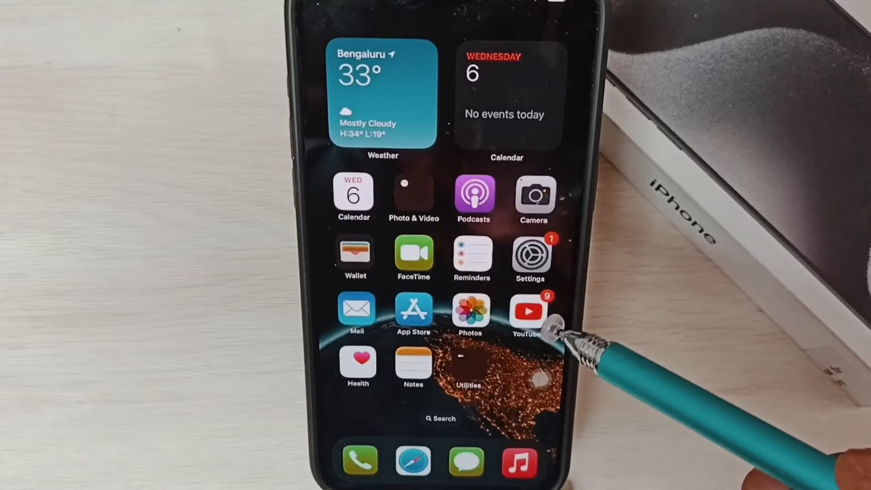
{"action": "mouse_move", "coordinate": [555, 333]}
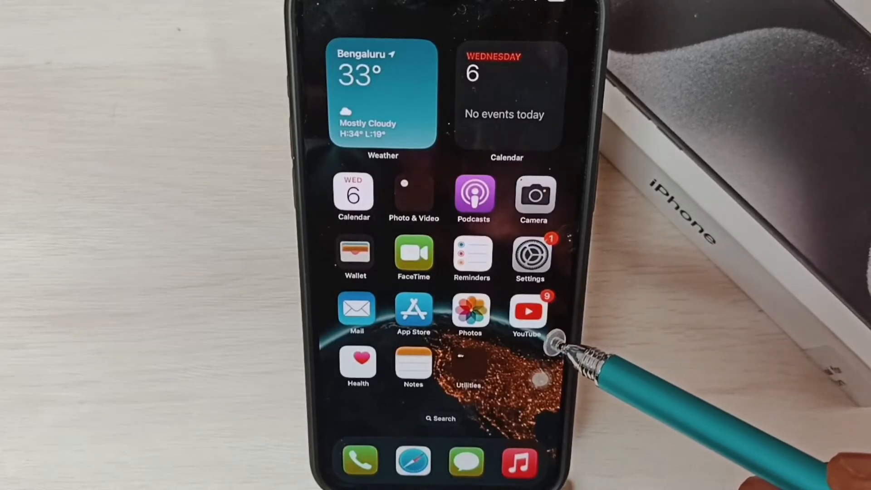
{"action": "mouse_move", "coordinate": [560, 328]}
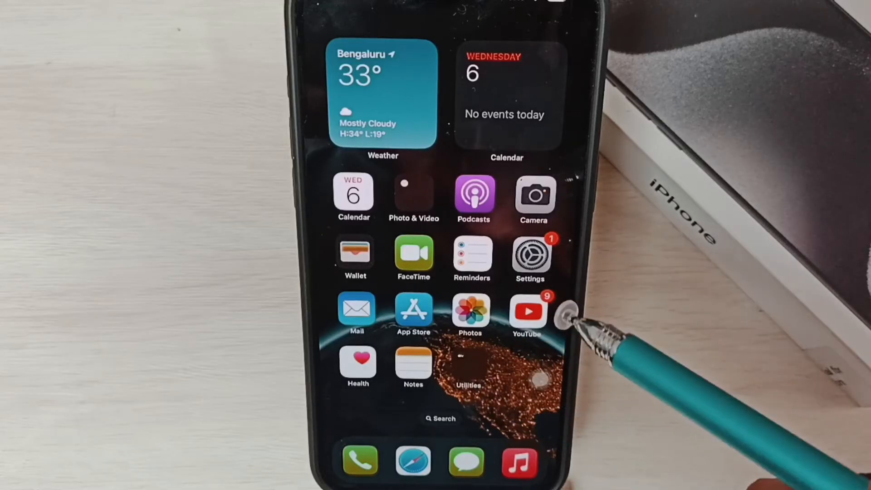
{"action": "mouse_move", "coordinate": [566, 300]}
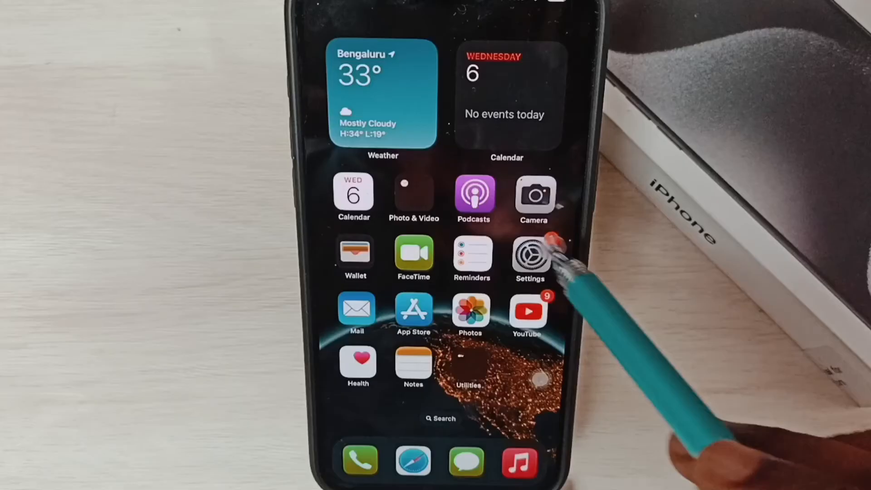
- Visit General > Date & Time and return to the main Settings list with the back button
{"action": "left_click", "coordinate": [531, 256]}
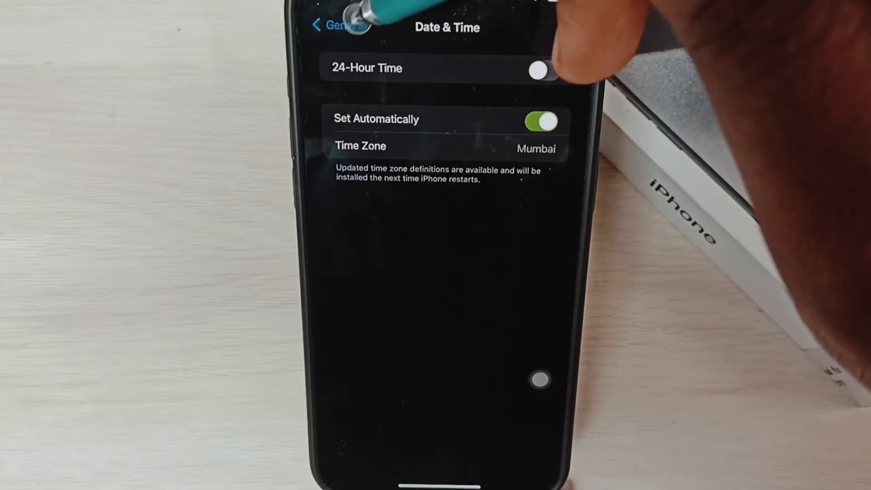
{"action": "left_click", "coordinate": [333, 25]}
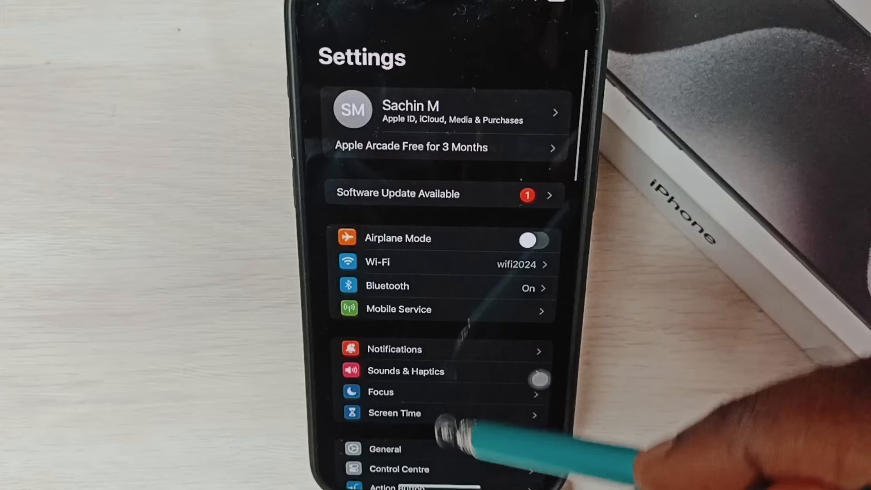
{"action": "mouse_move", "coordinate": [555, 327]}
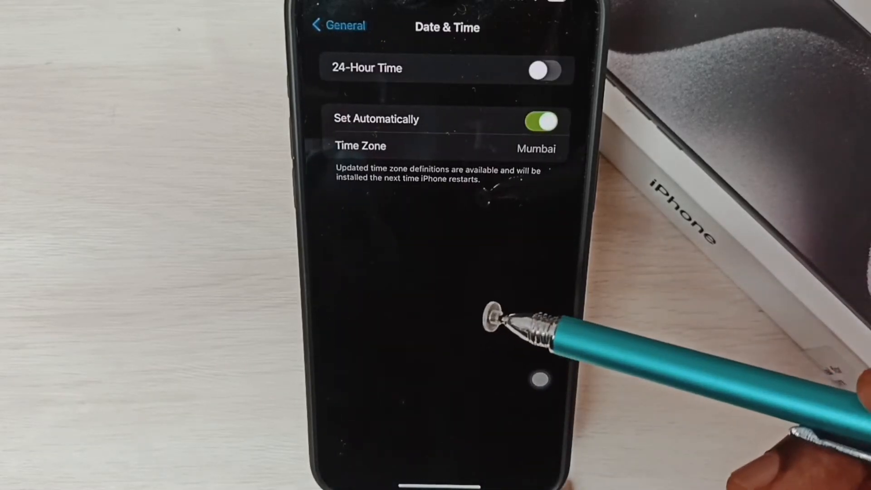
{"action": "mouse_move", "coordinate": [322, 311]}
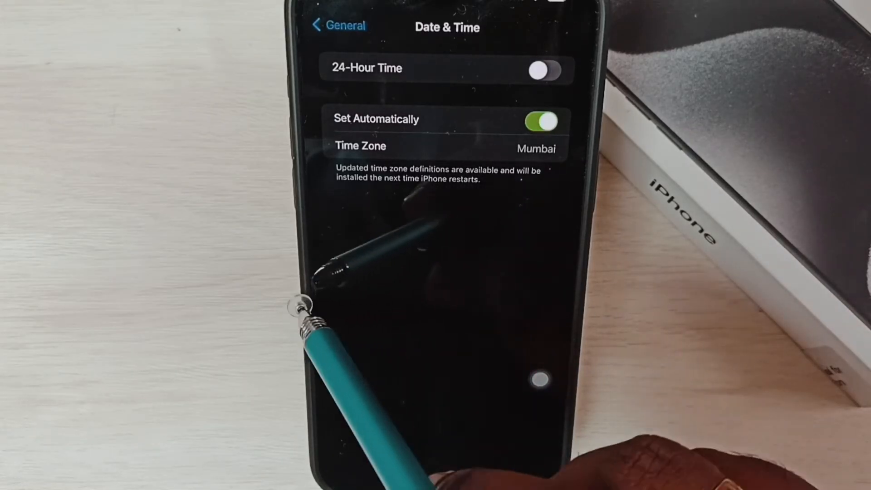
- Return from Date & Time through General to the main list using the left-edge swipe
{"action": "left_click", "coordinate": [338, 25]}
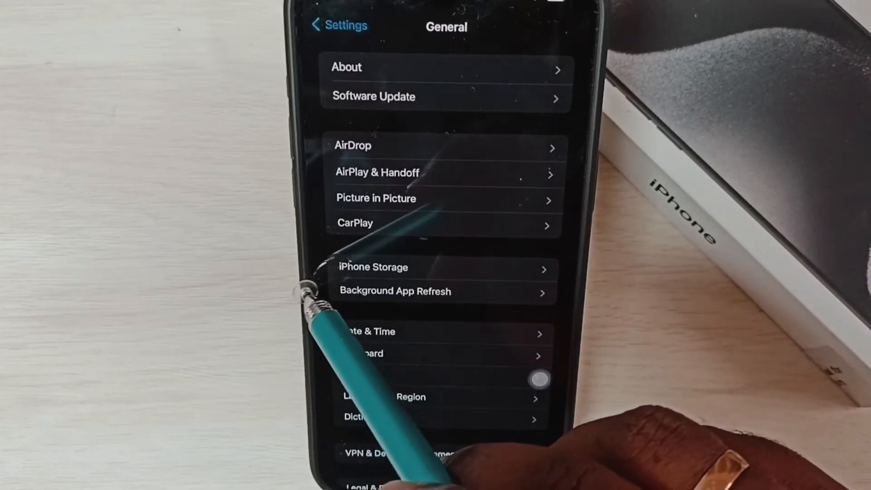
{"action": "left_click", "coordinate": [332, 25]}
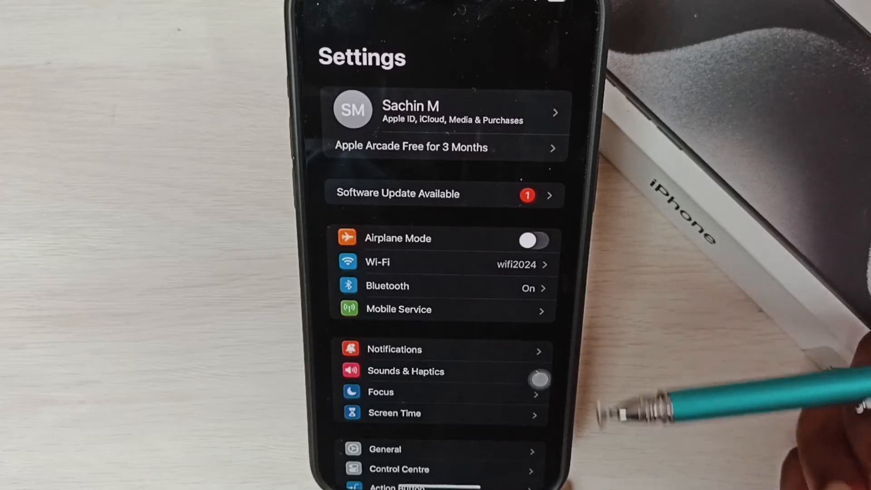
{"action": "mouse_move", "coordinate": [544, 366]}
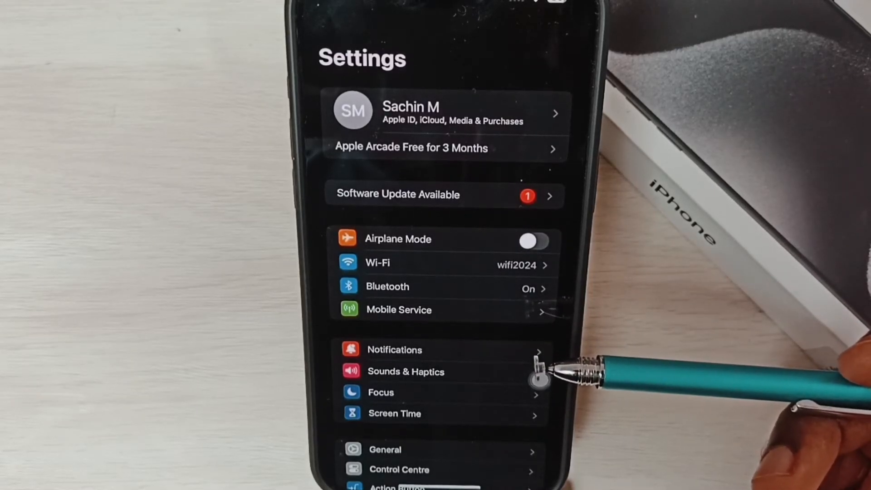
{"action": "mouse_move", "coordinate": [555, 372]}
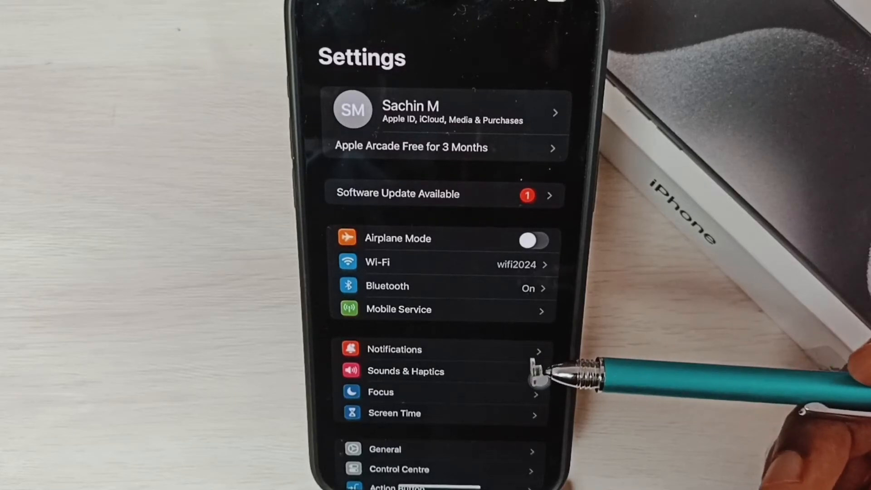